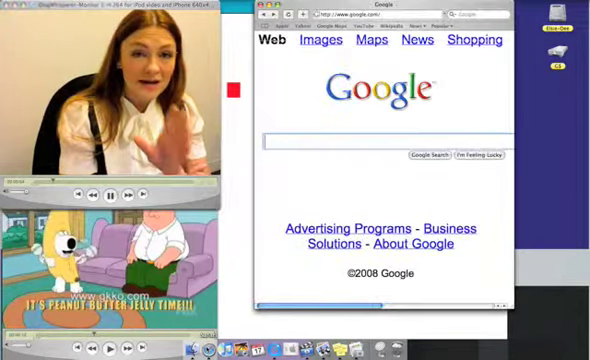
# Step: Search Google for 'BARK BARK WOOF'
pyautogui.write('BARK BARK W')
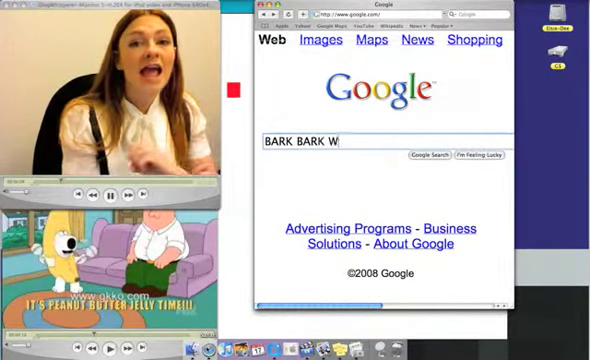
pyautogui.write('OOF')
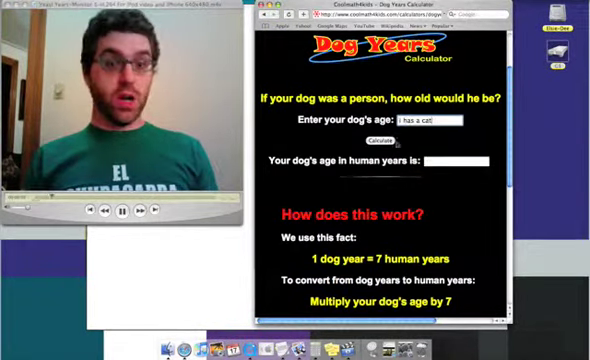
# Step: Calculate human years for the dog age entry 'i has a cat'
pyautogui.click(381, 143)
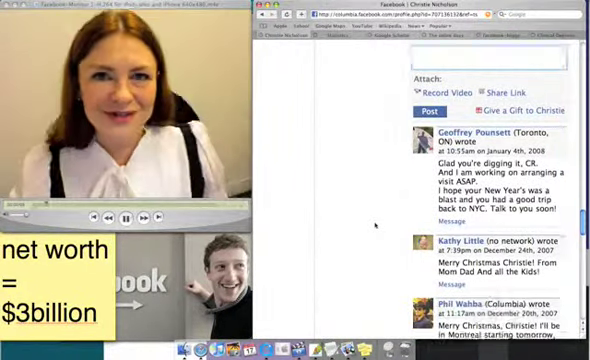
# Step: Scroll down the Facebook profile past the wall posts, then back up
pyautogui.scroll(-3)
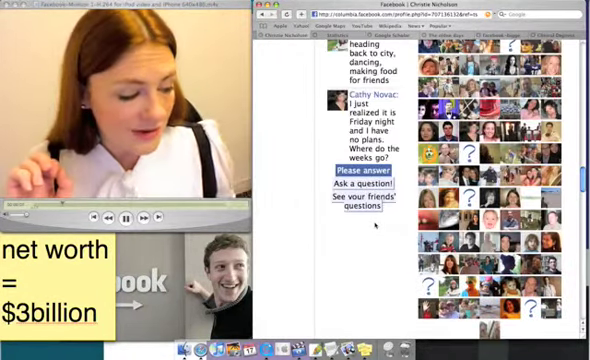
pyautogui.scroll(3)
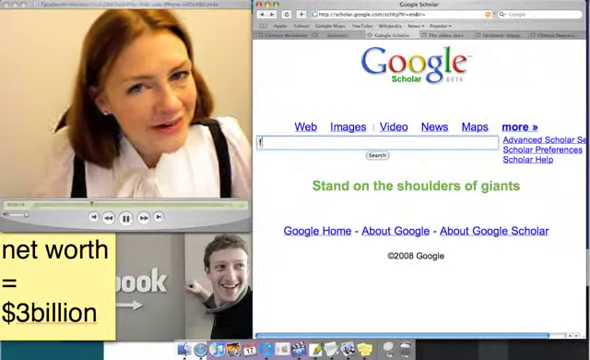
# Step: Search Google Scholar for 'facebook' and scroll through the article results
pyautogui.write('facebook')
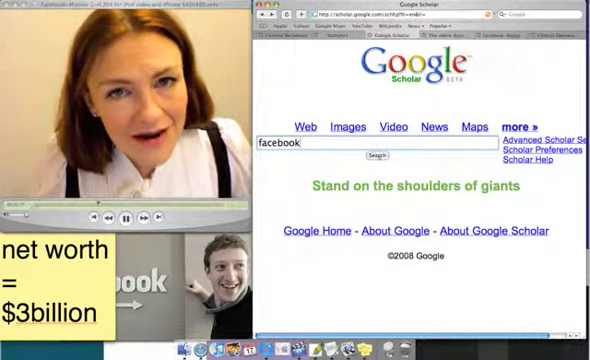
pyautogui.click(379, 156)
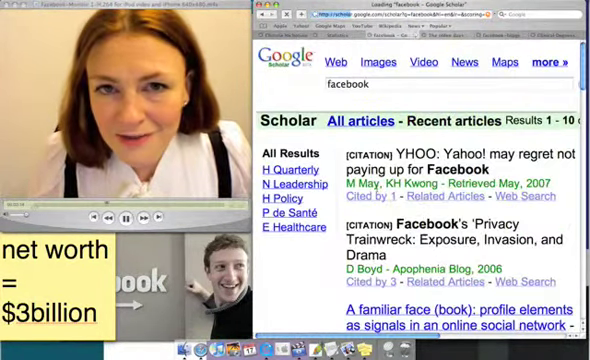
pyautogui.scroll(-3)
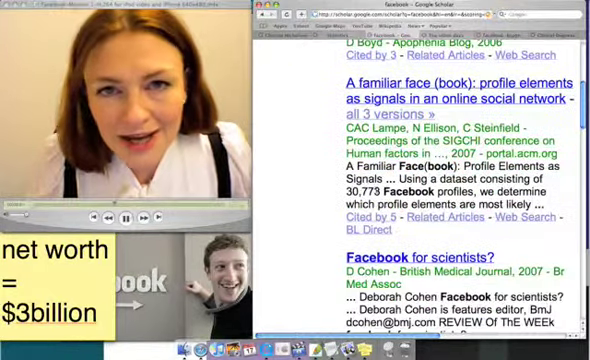
pyautogui.scroll(-3)
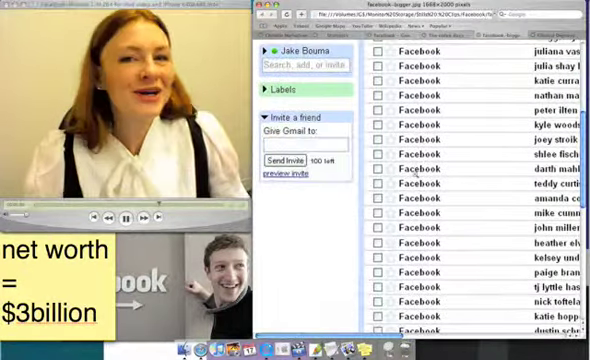
# Step: Scroll to the bottom of the Facebook-email inbox image
pyautogui.scroll(-3)
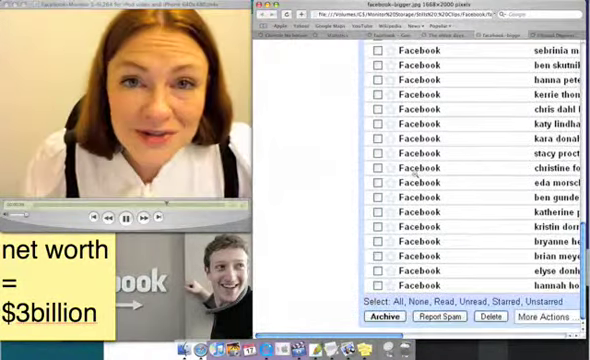